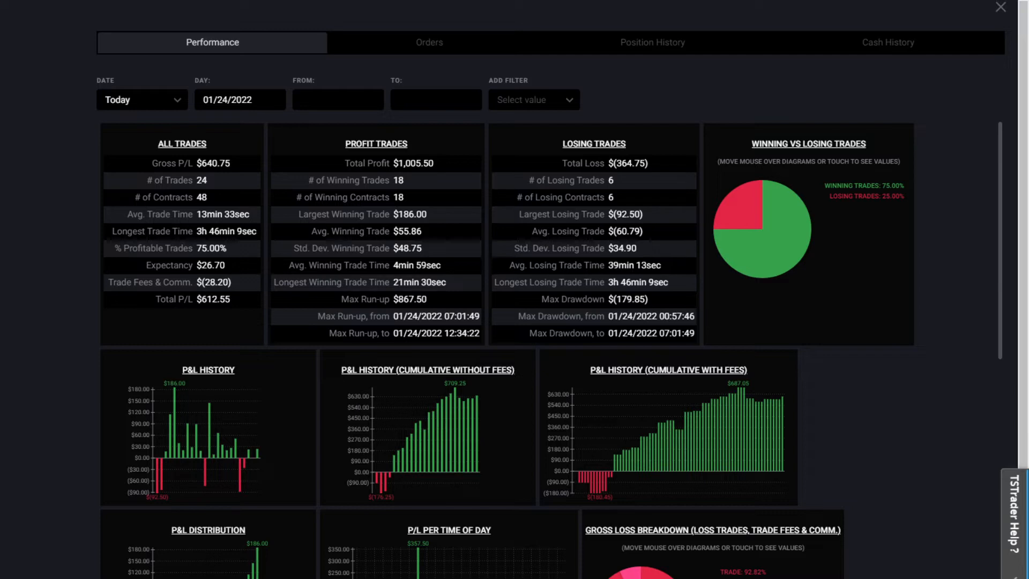
mouse_move(975, 306)
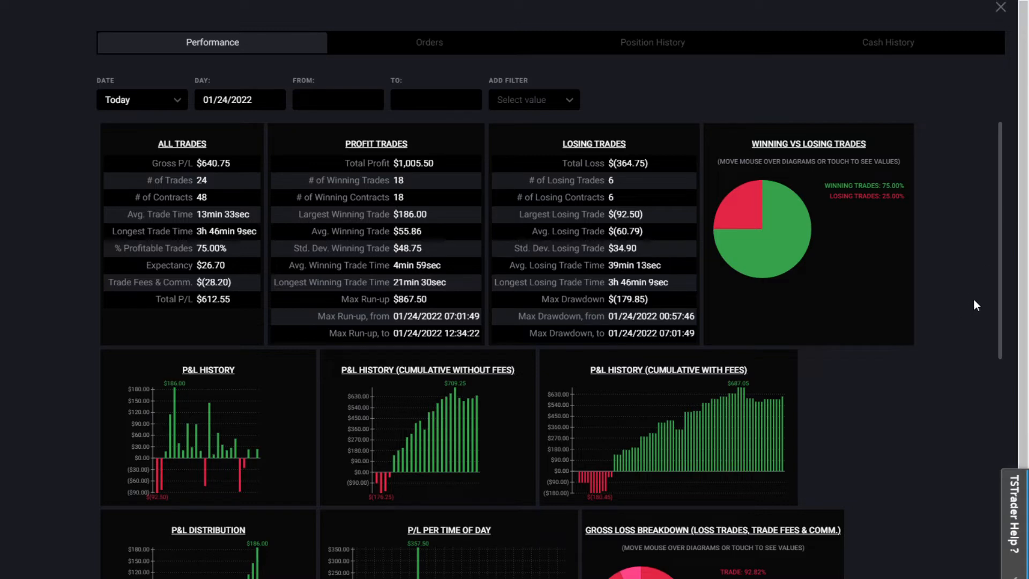
mouse_move(968, 310)
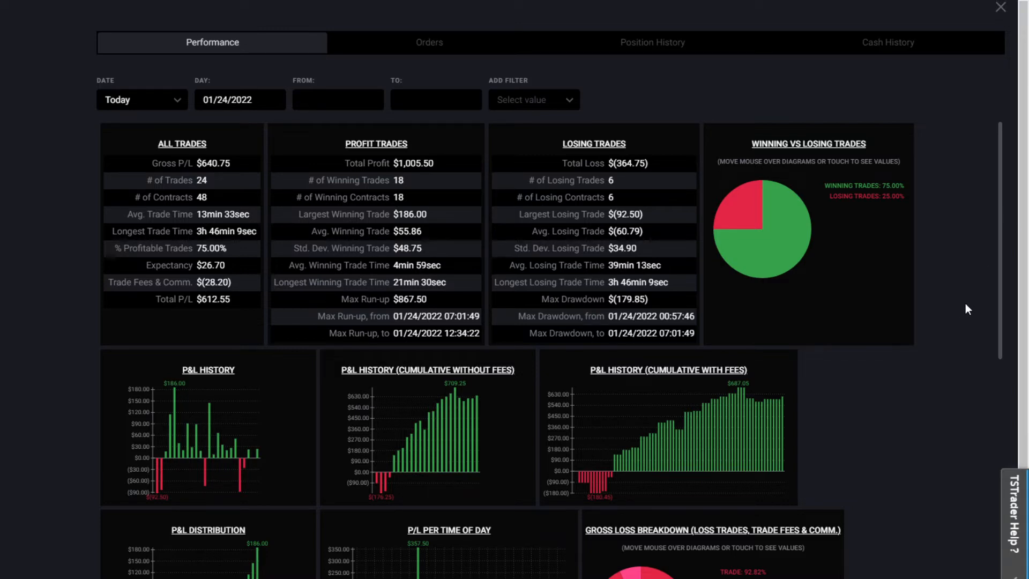
mouse_move(899, 366)
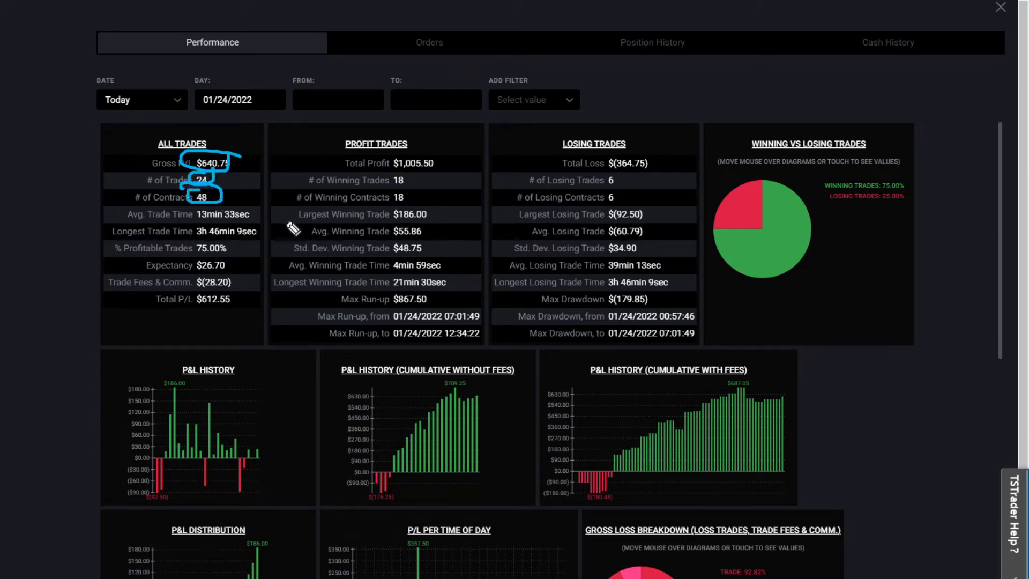
mouse_move(234, 235)
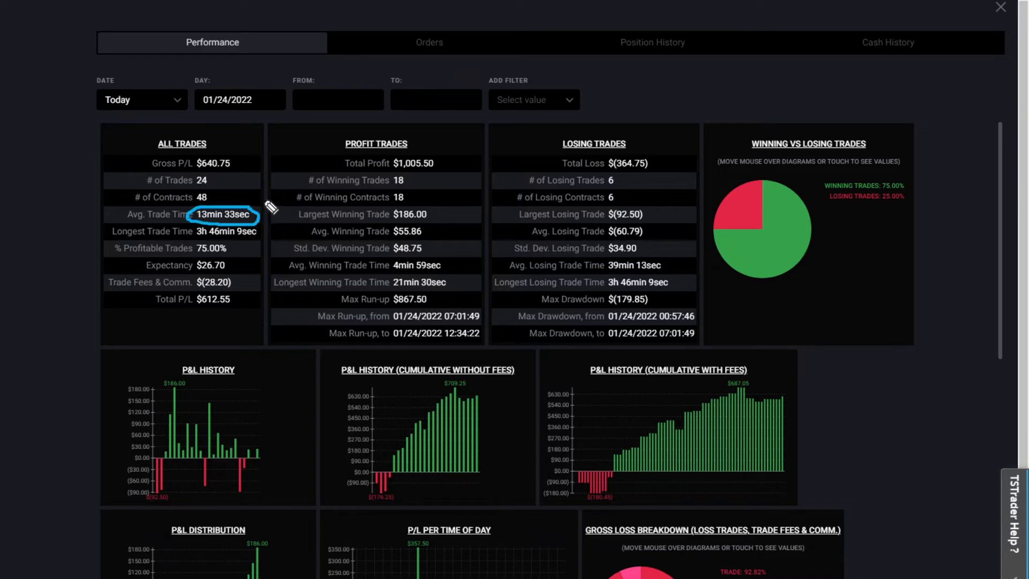
mouse_move(259, 232)
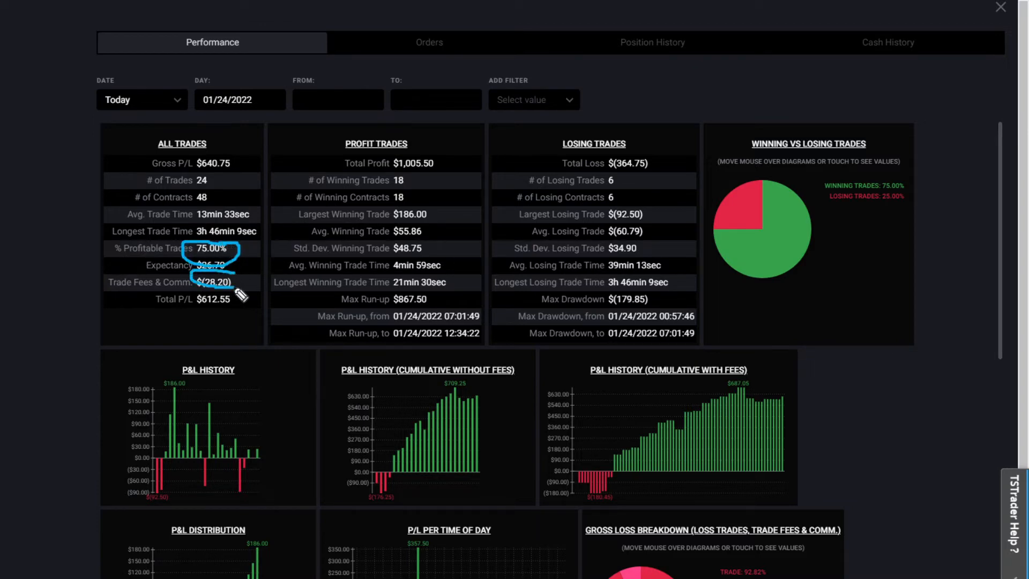
mouse_move(246, 302)
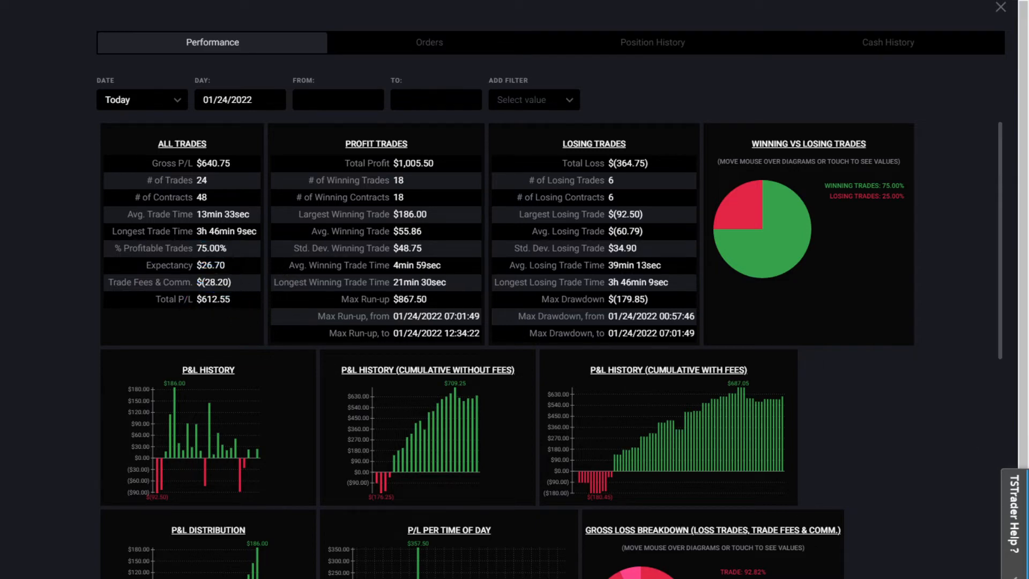
mouse_move(435, 197)
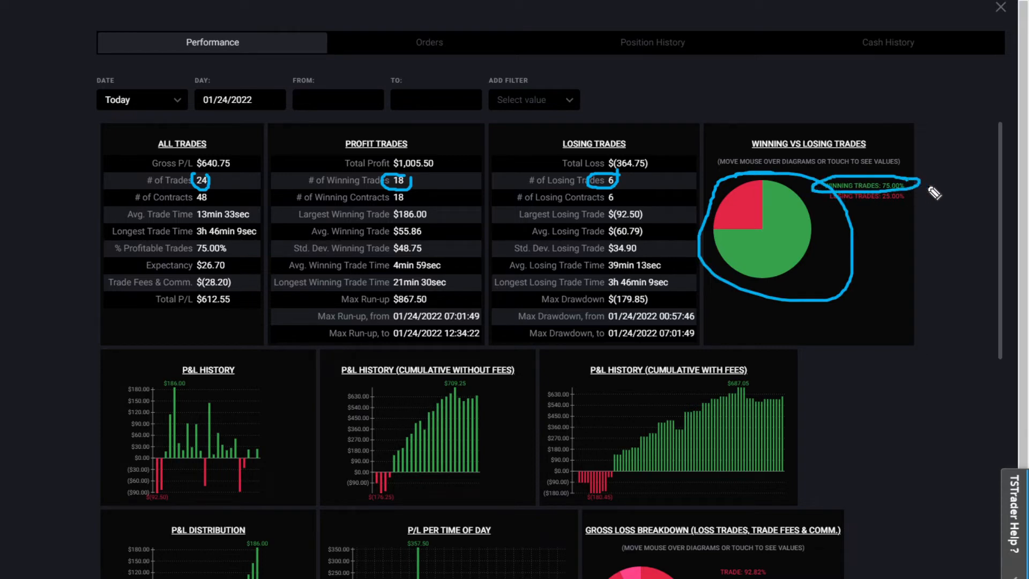
mouse_move(888, 217)
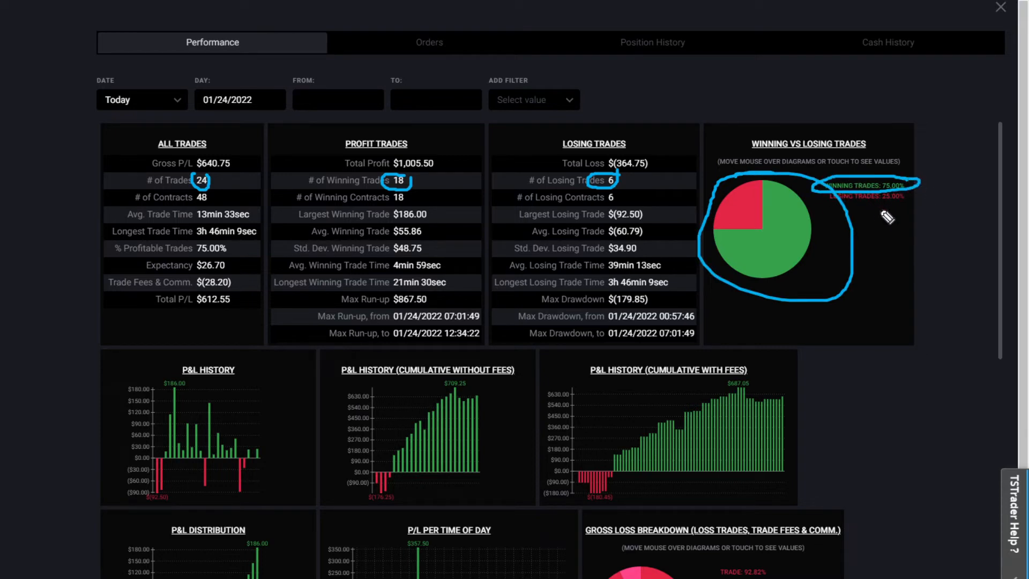
mouse_move(911, 203)
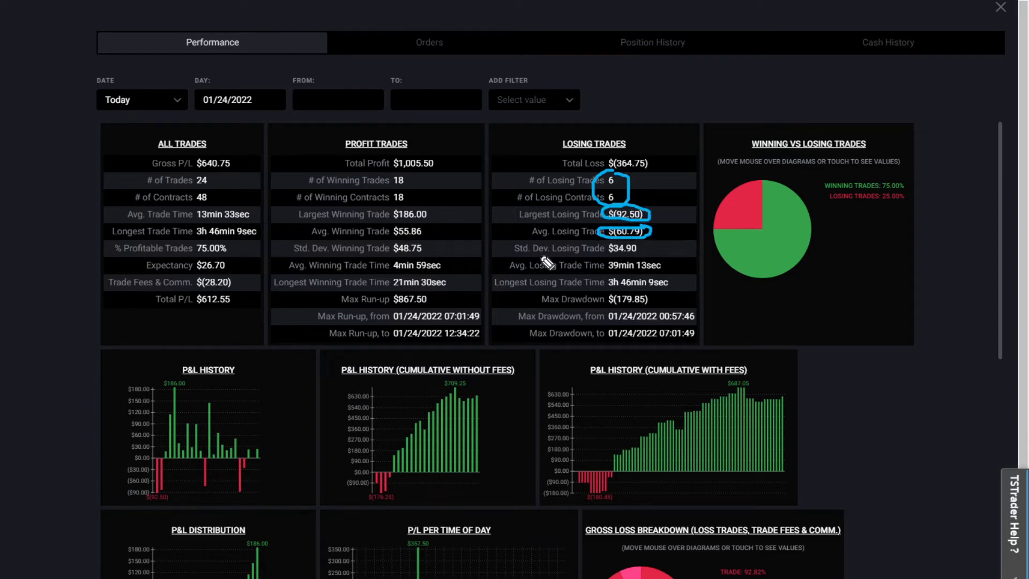
mouse_move(640, 281)
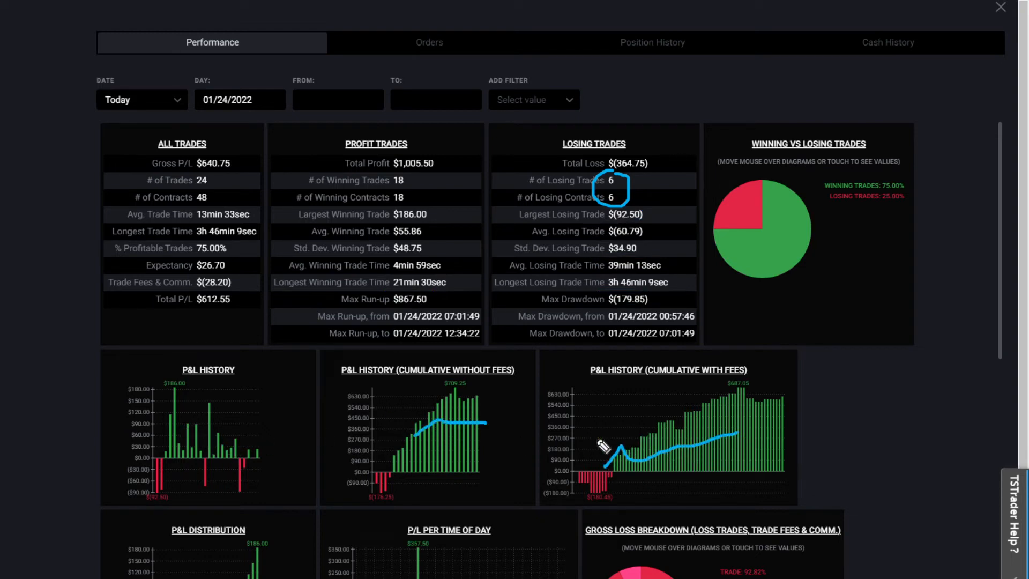
mouse_move(785, 440)
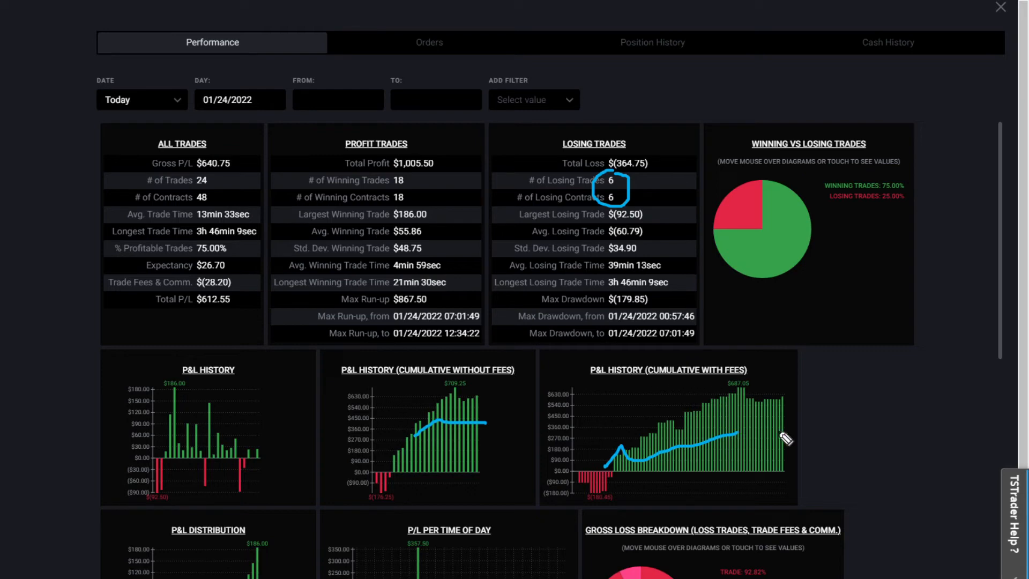
mouse_move(667, 442)
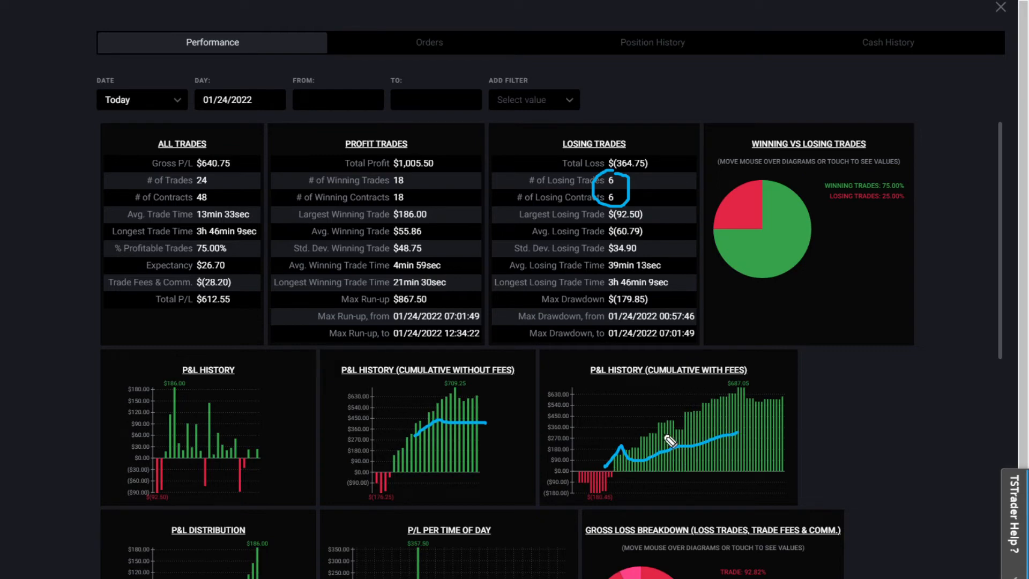
mouse_move(686, 450)
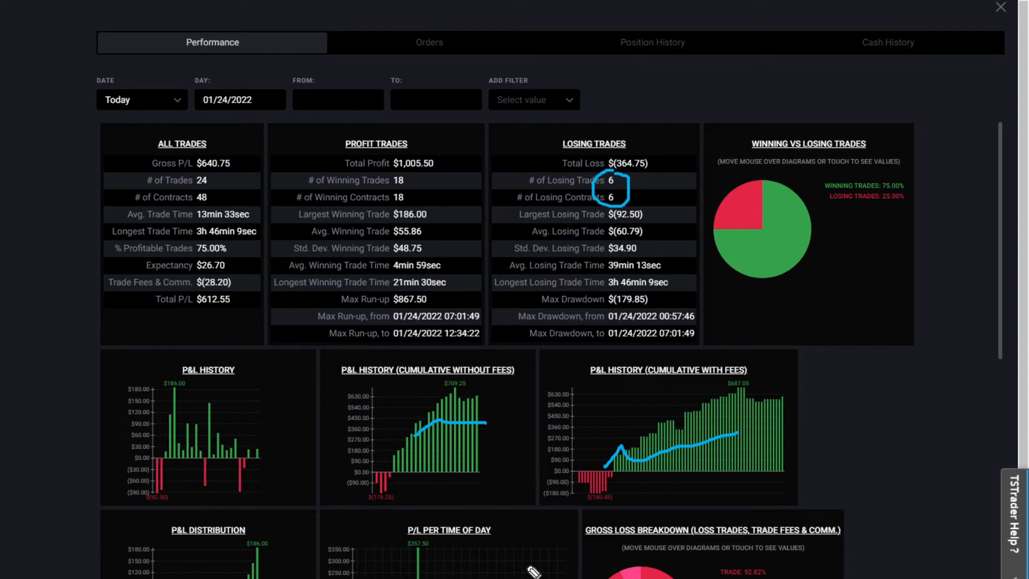
mouse_move(886, 450)
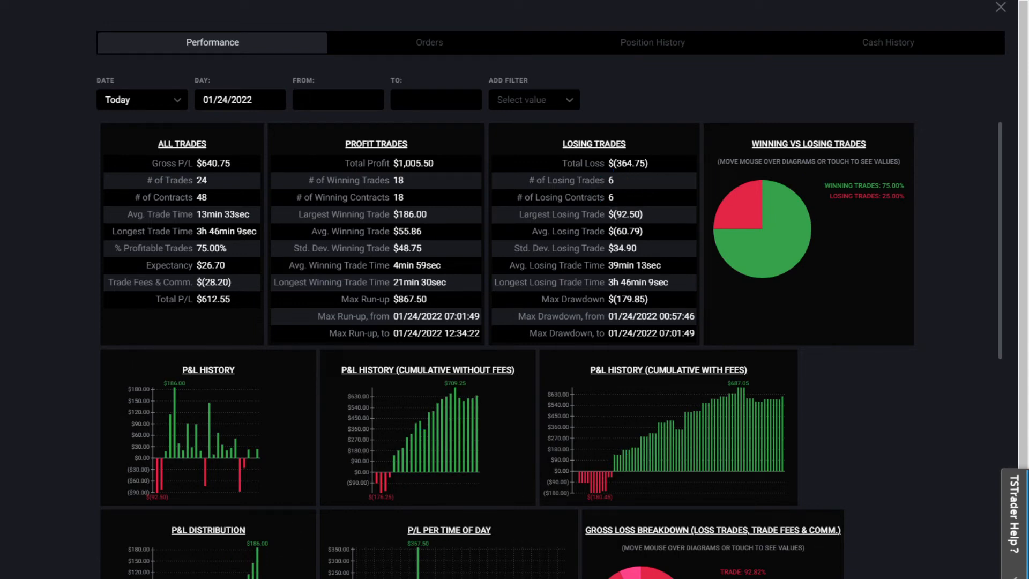
mouse_move(979, 518)
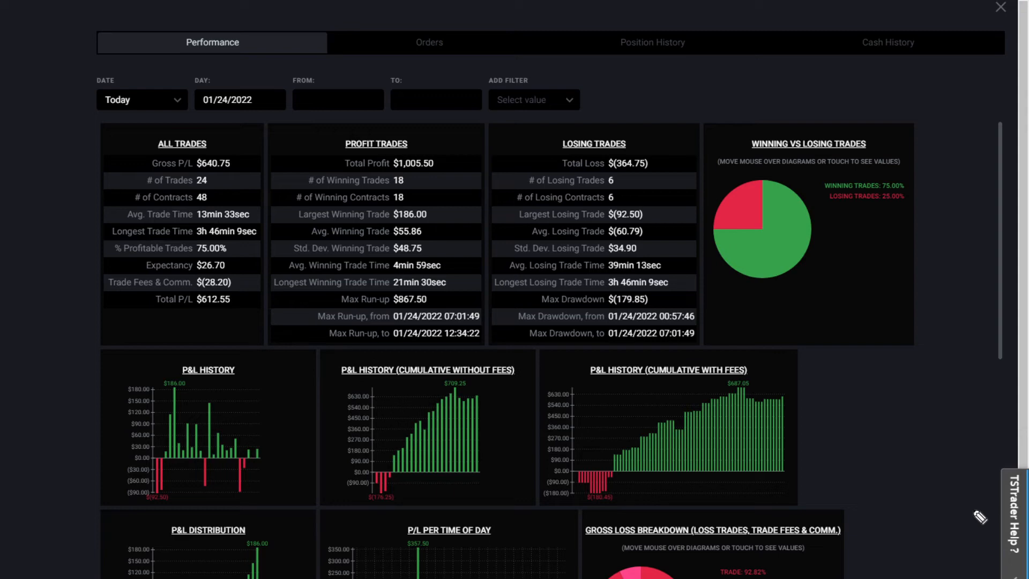
mouse_move(1007, 524)
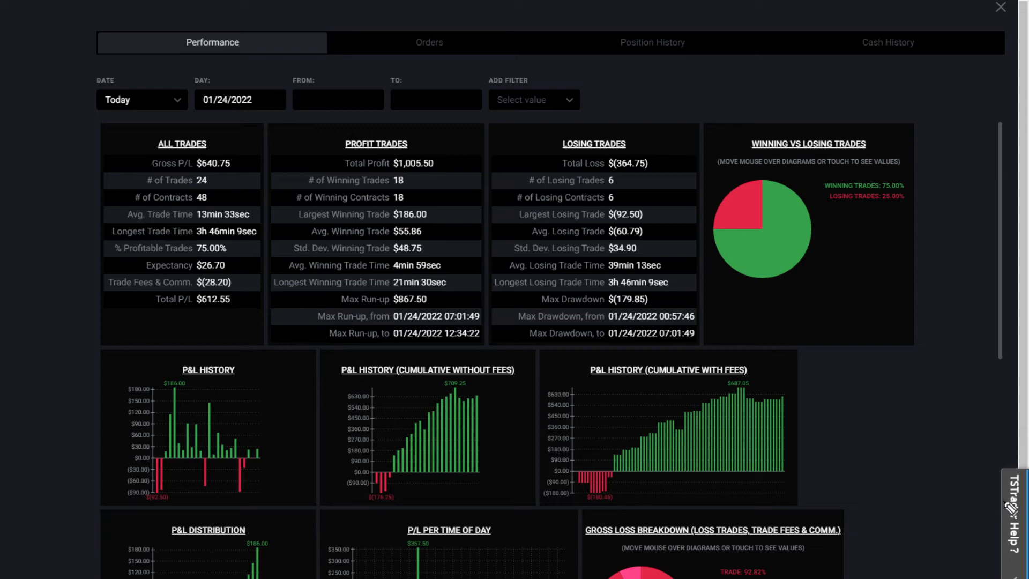
mouse_move(988, 511)
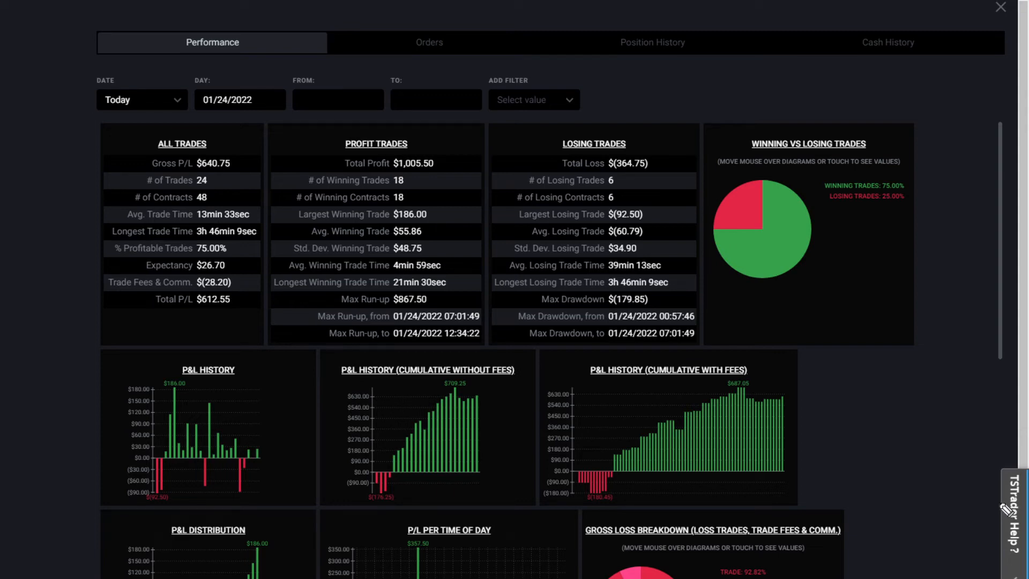
mouse_move(504, 388)
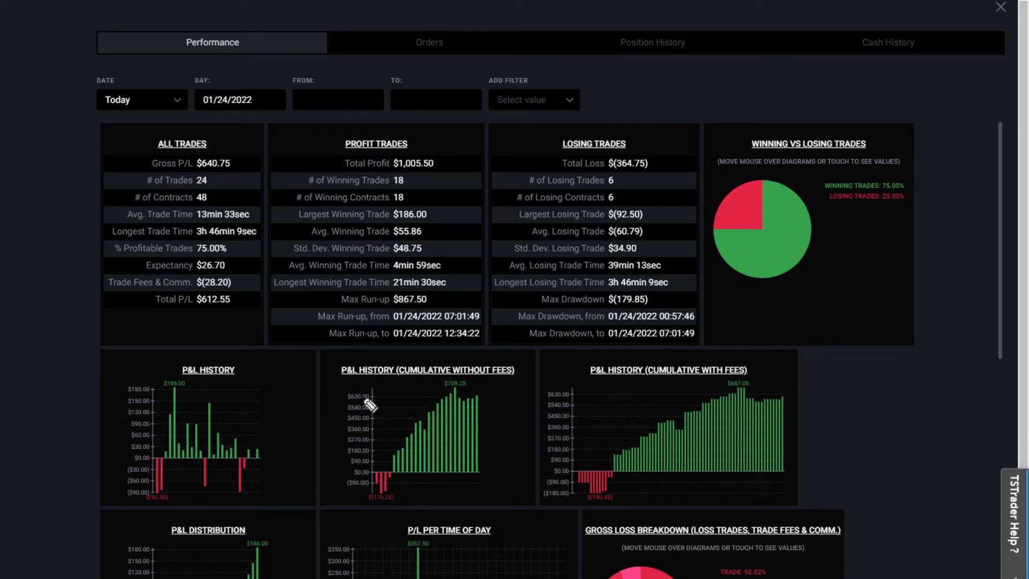
mouse_move(216, 322)
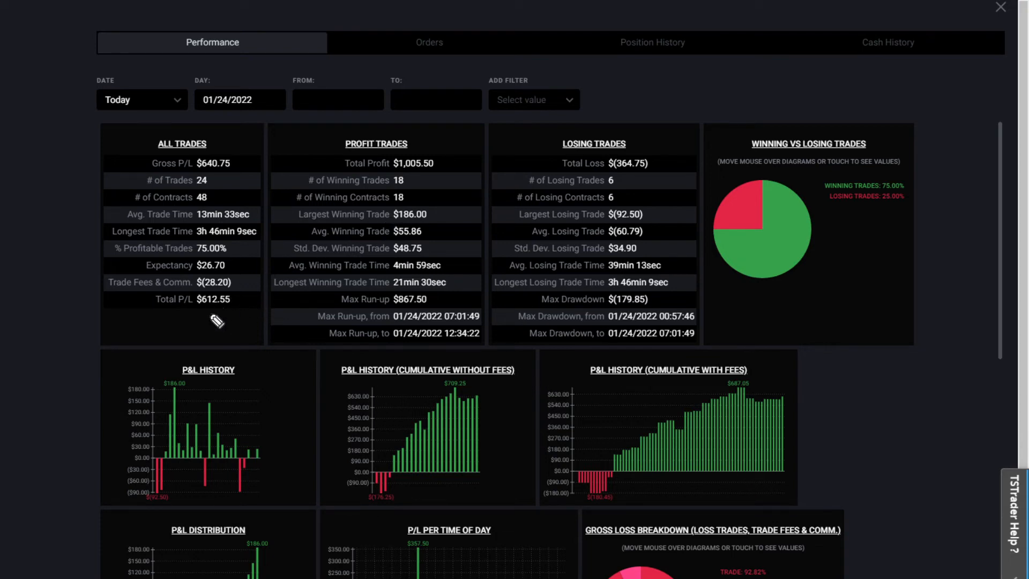
mouse_move(638, 283)
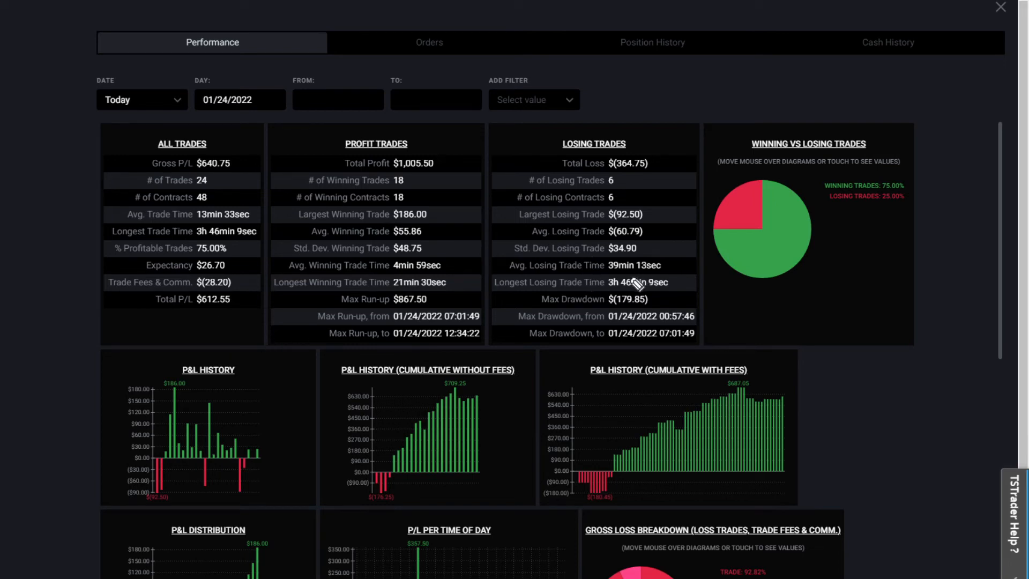
mouse_move(1009, 188)
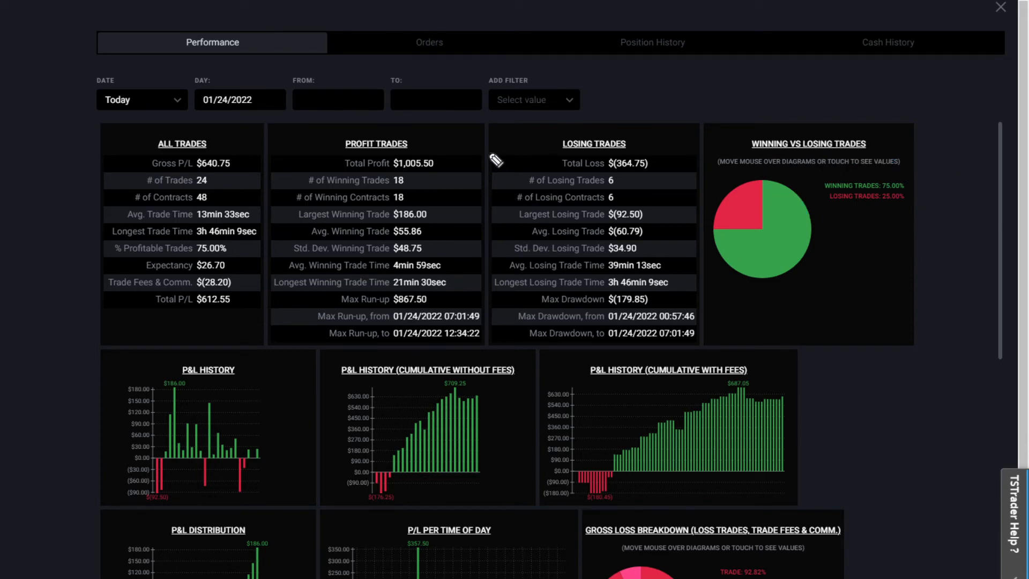
mouse_move(644, 228)
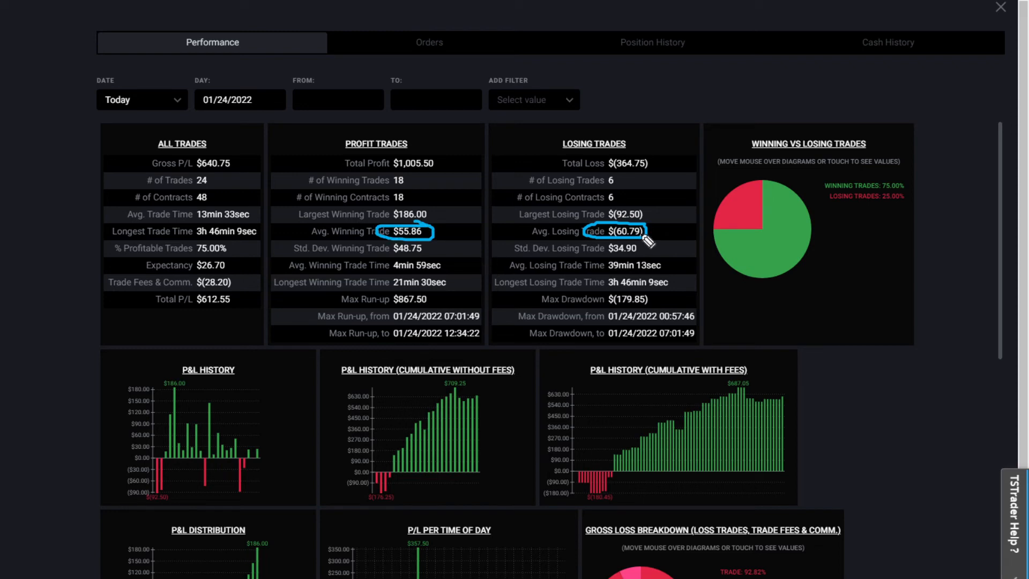
mouse_move(495, 223)
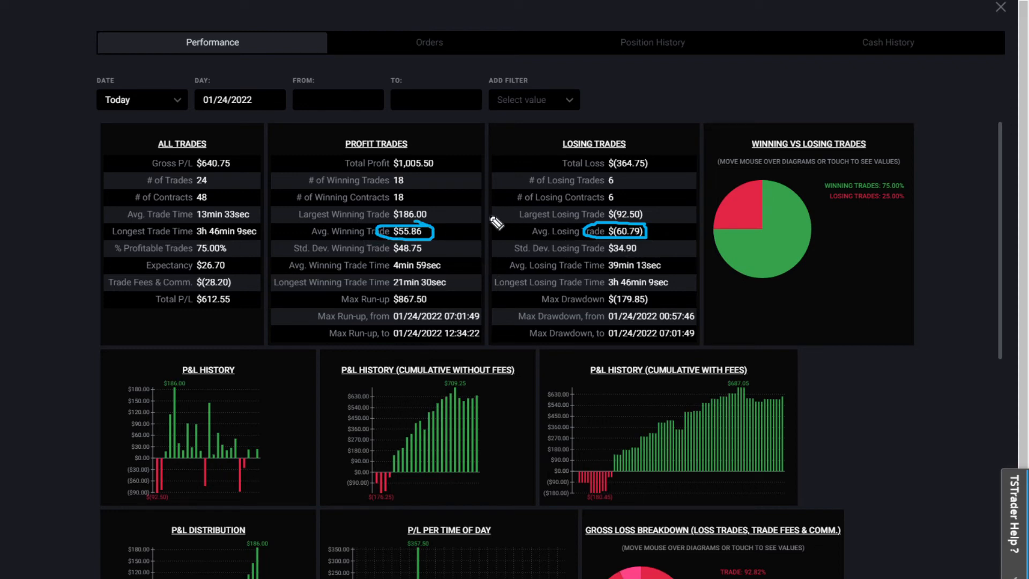
mouse_move(649, 233)
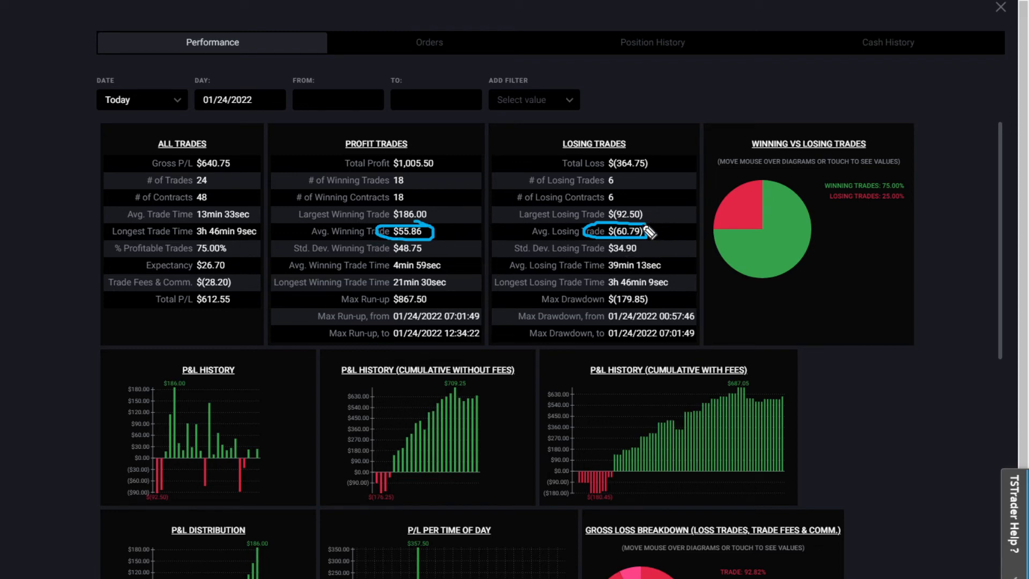
mouse_move(435, 246)
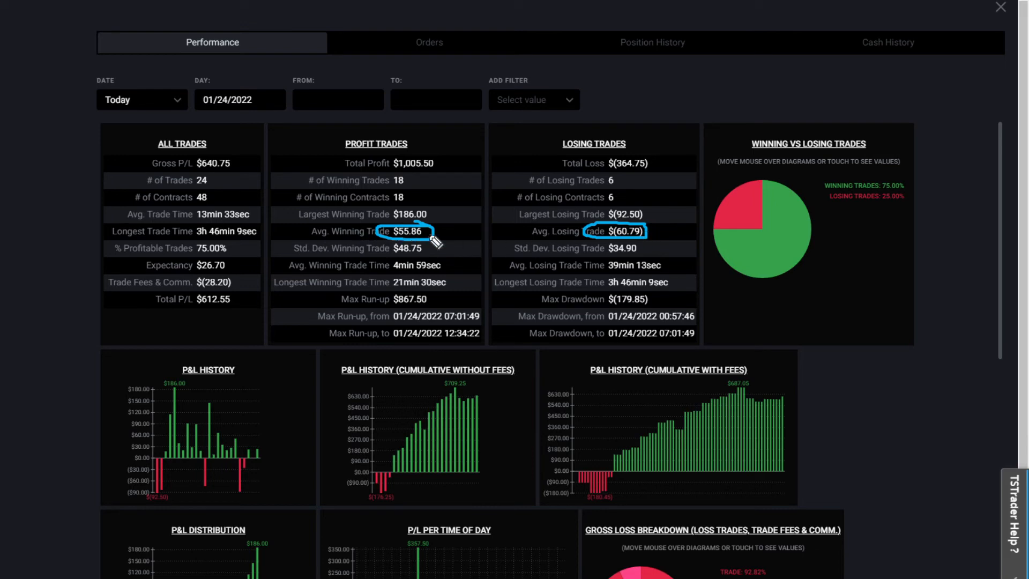
mouse_move(399, 180)
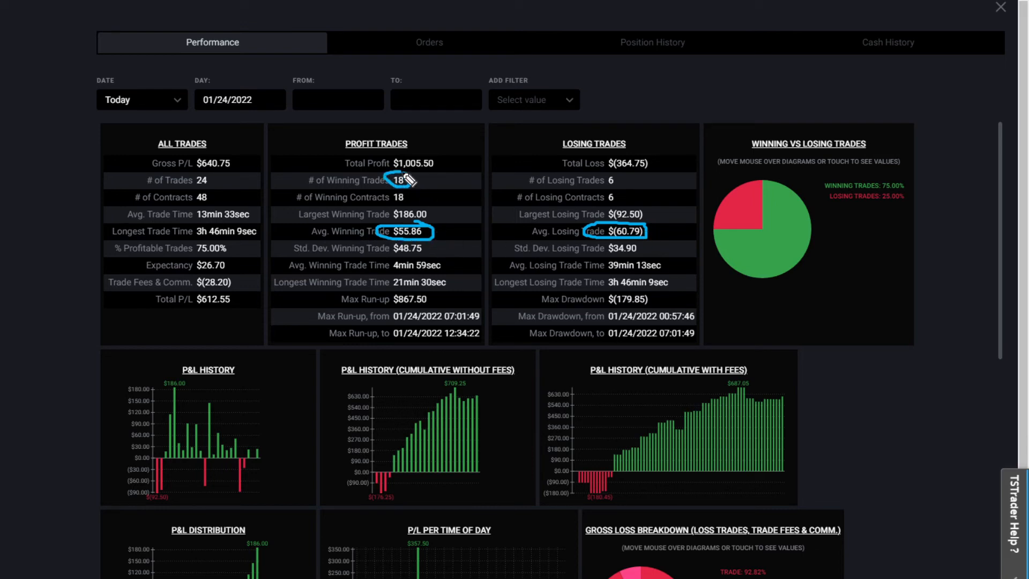
mouse_move(431, 198)
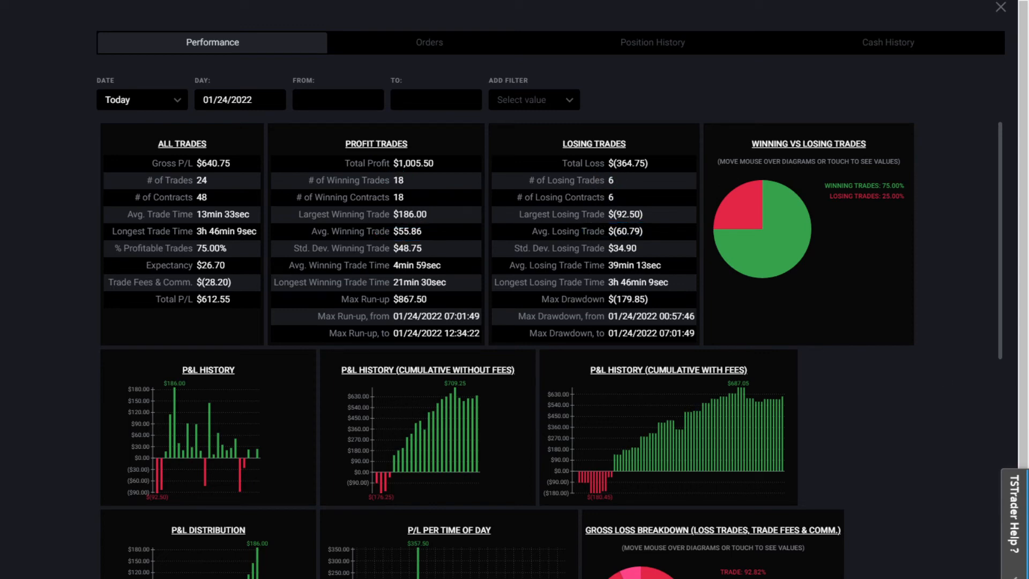
mouse_move(855, 413)
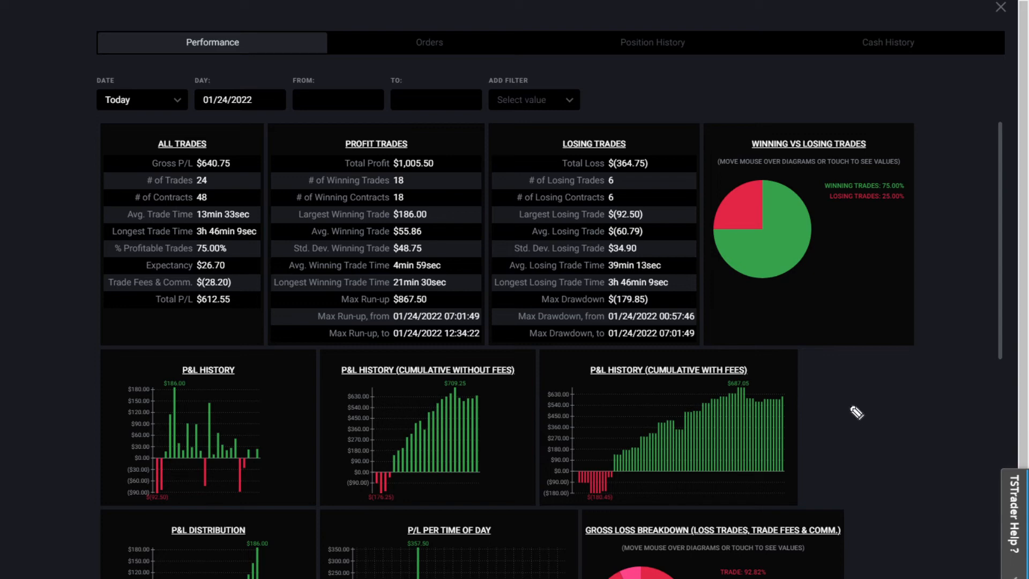
mouse_move(836, 389)
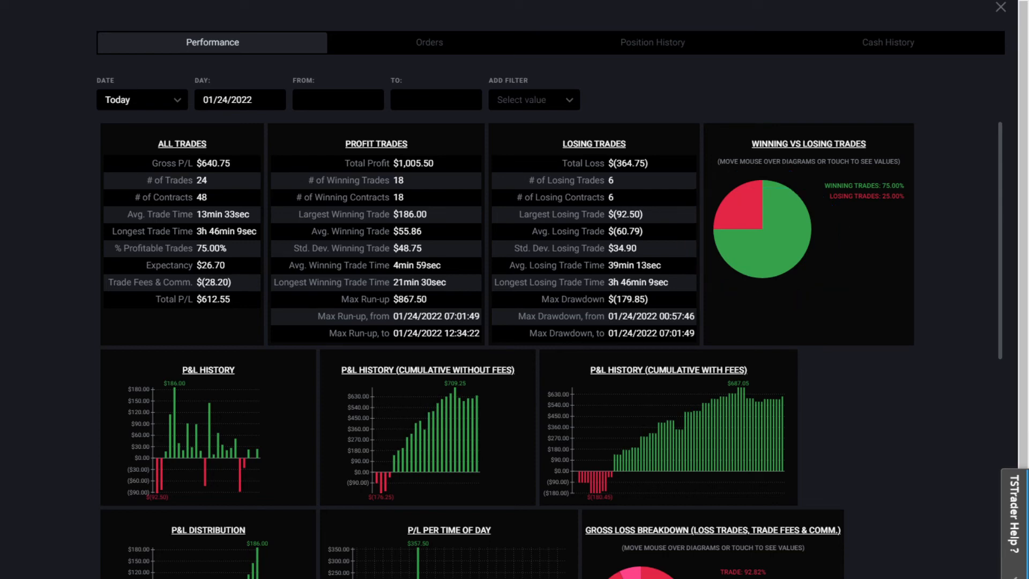
mouse_move(834, 406)
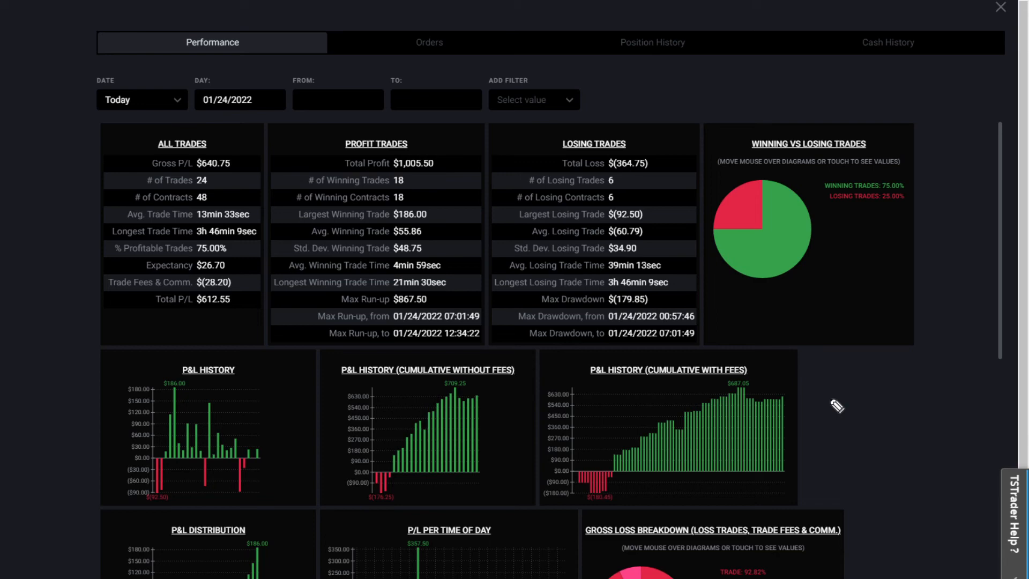
mouse_move(778, 332)
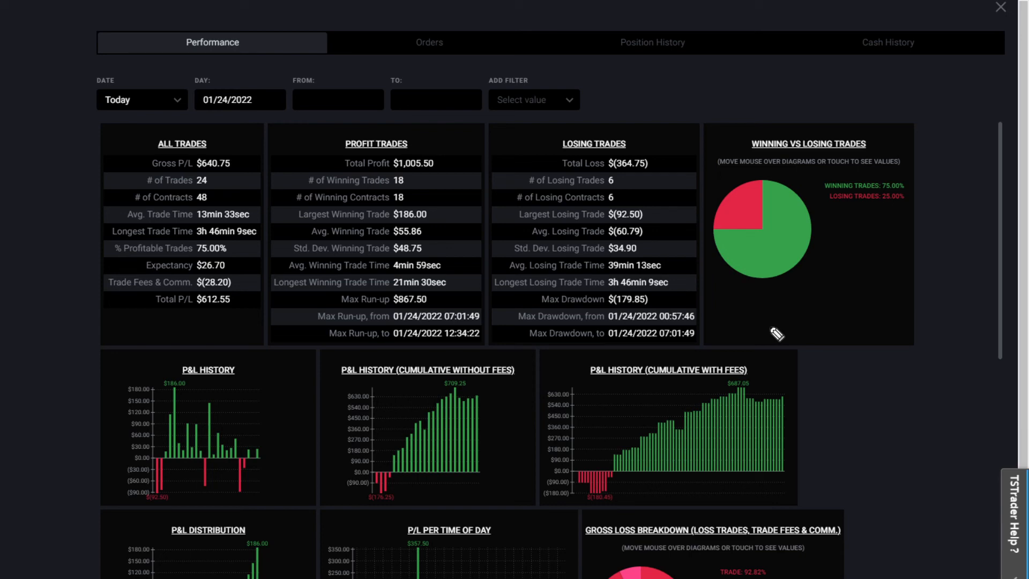
mouse_move(759, 360)
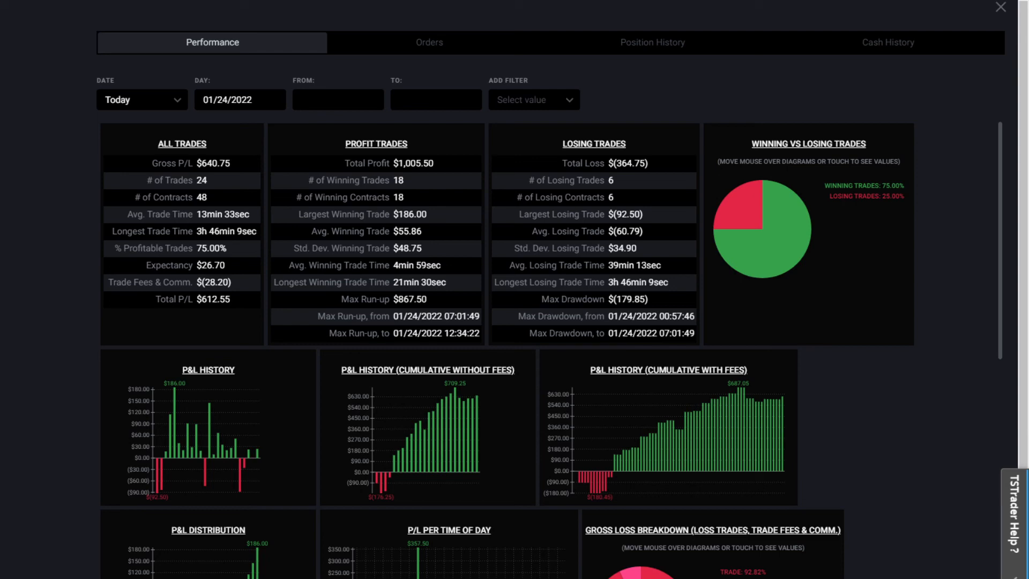
mouse_move(798, 429)
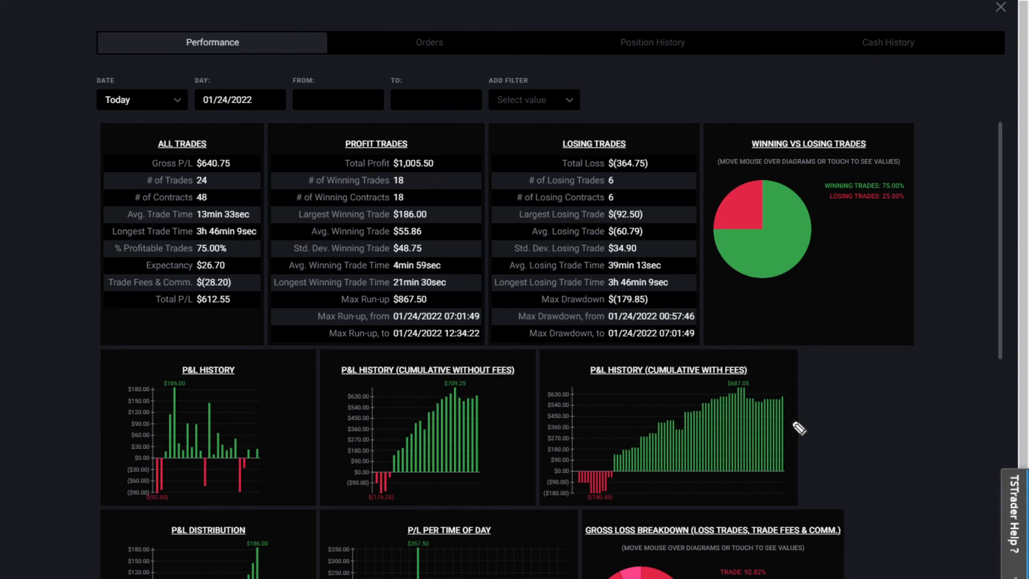
mouse_move(785, 421)
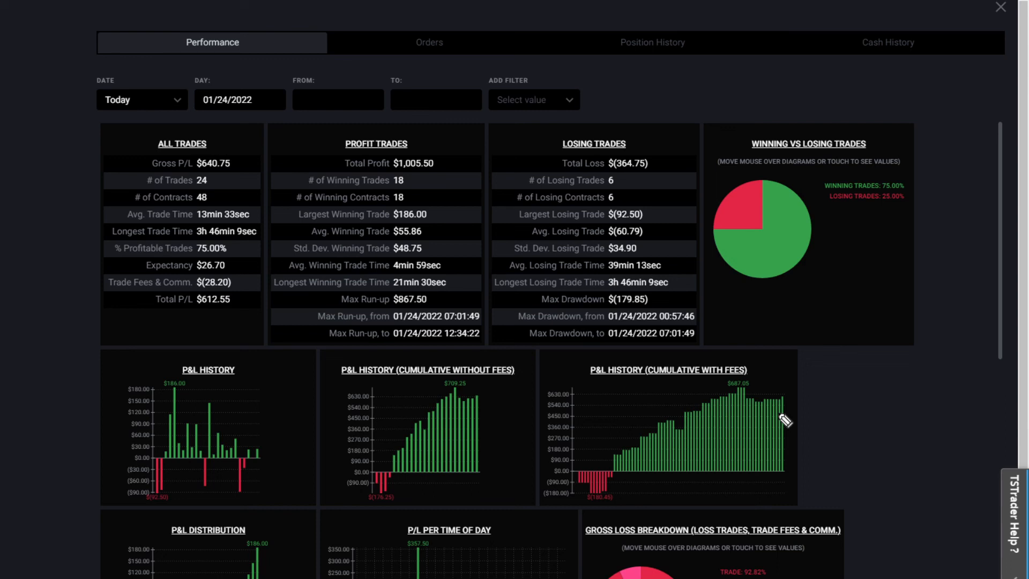
mouse_move(645, 338)
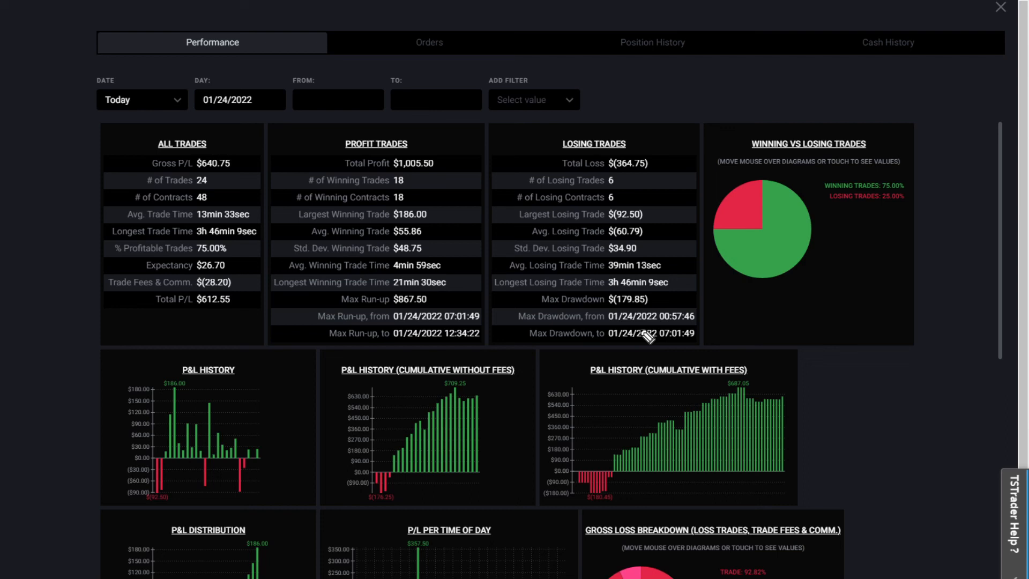
mouse_move(697, 339)
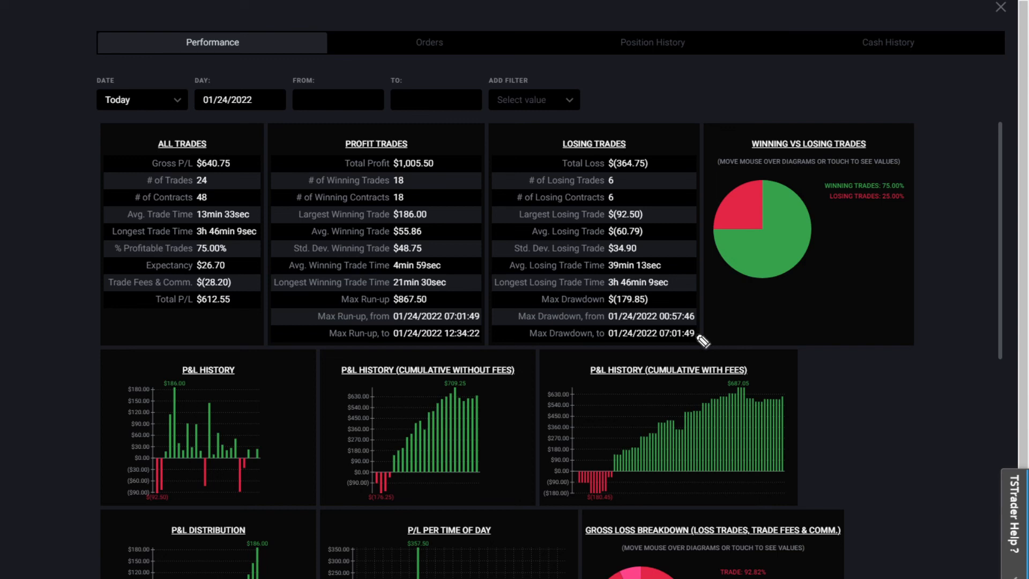
mouse_move(912, 373)
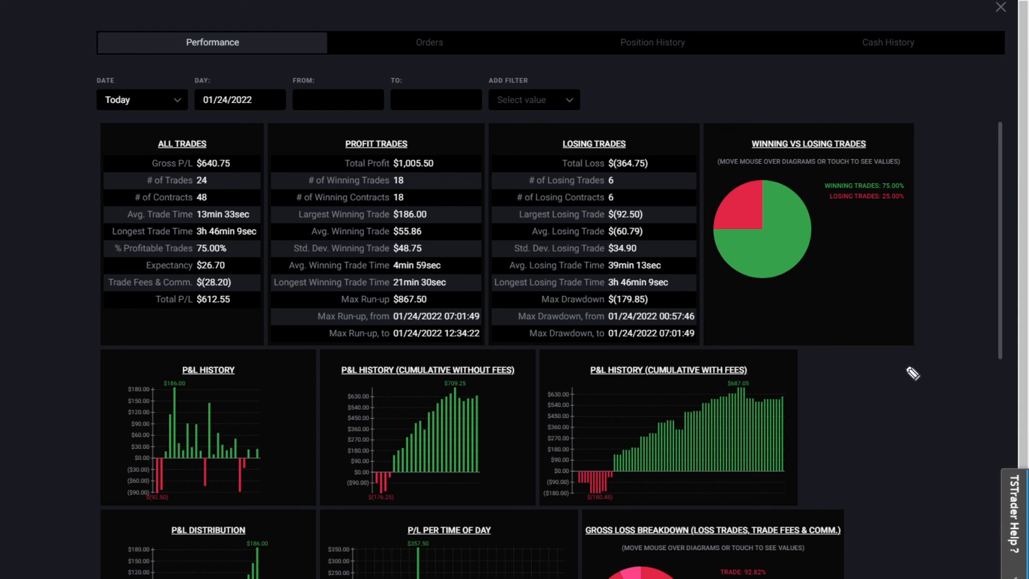